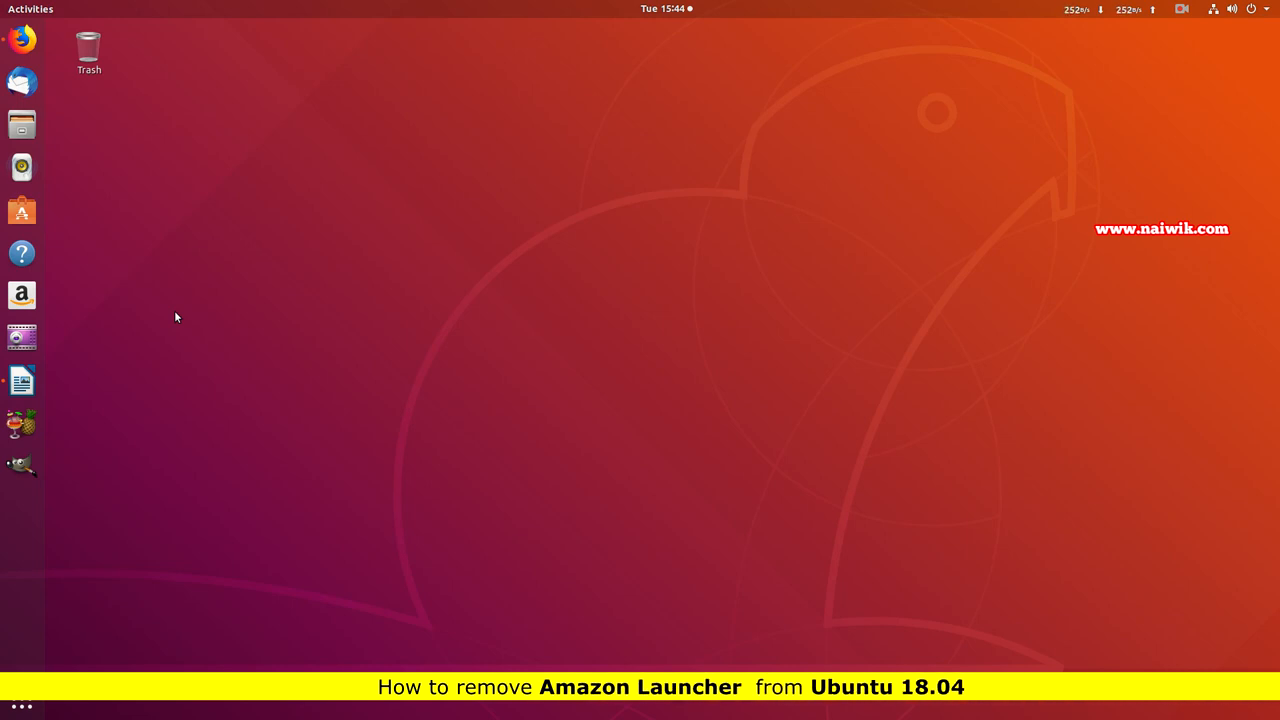
mouse_move(95, 315)
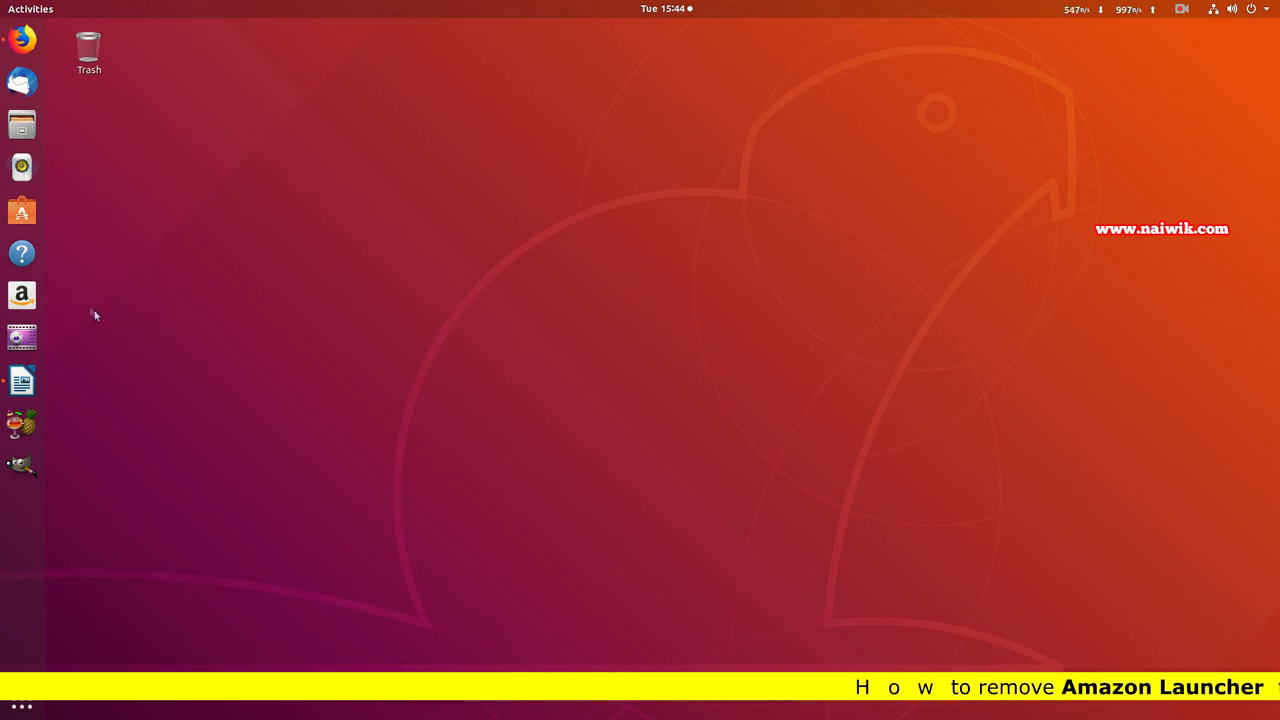
mouse_move(85, 378)
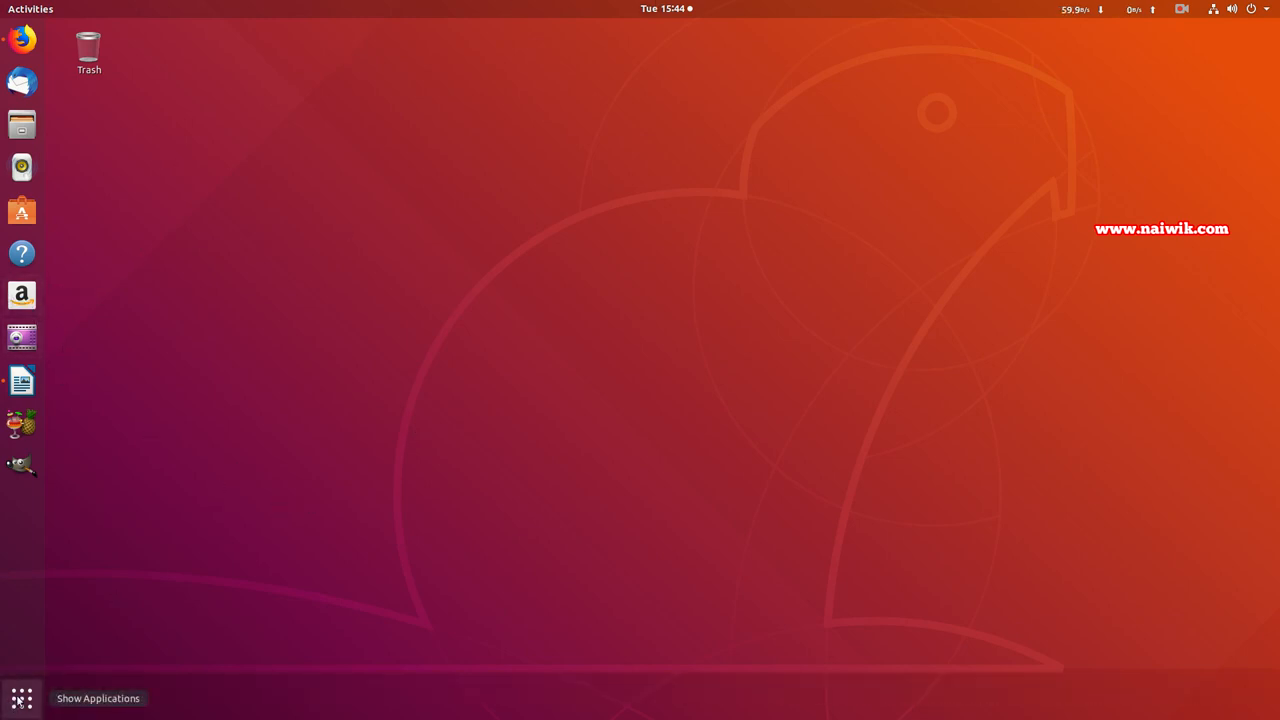
Step: Open a Terminal and copy the 'sudo apt purge ubuntu-web-launchers' line from the Writer notes
left_click(22, 698)
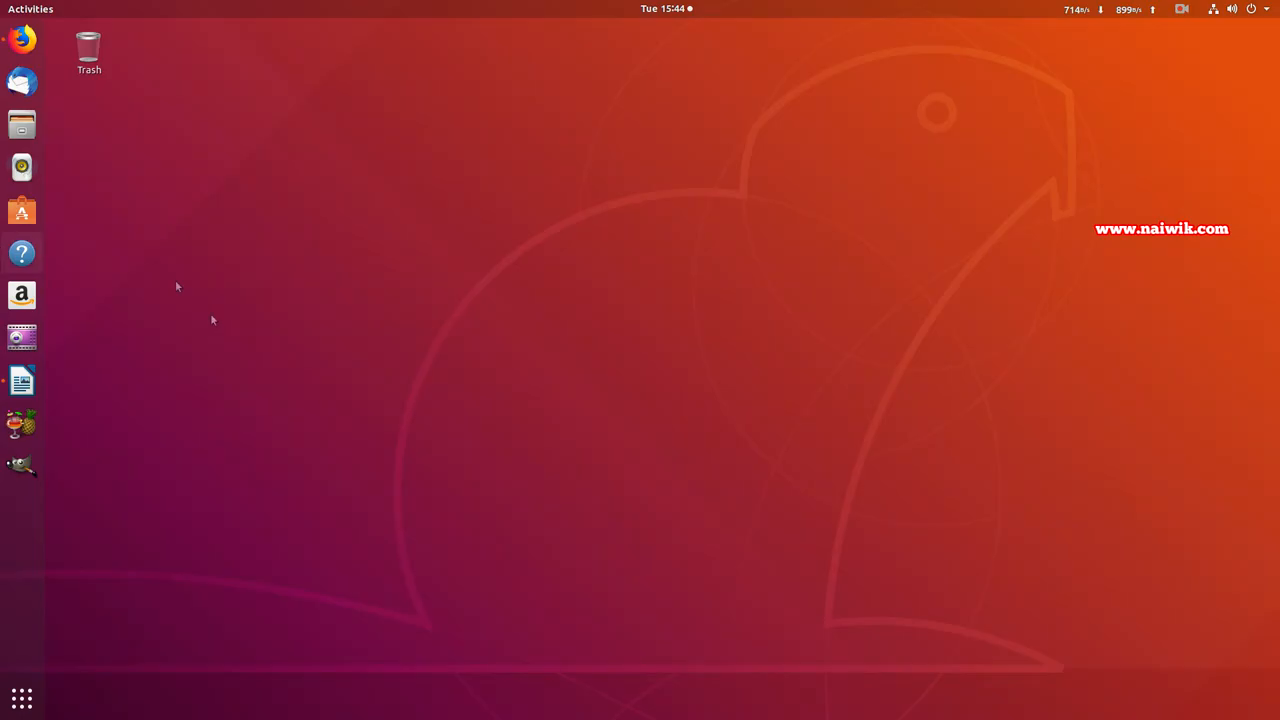
mouse_move(157, 344)
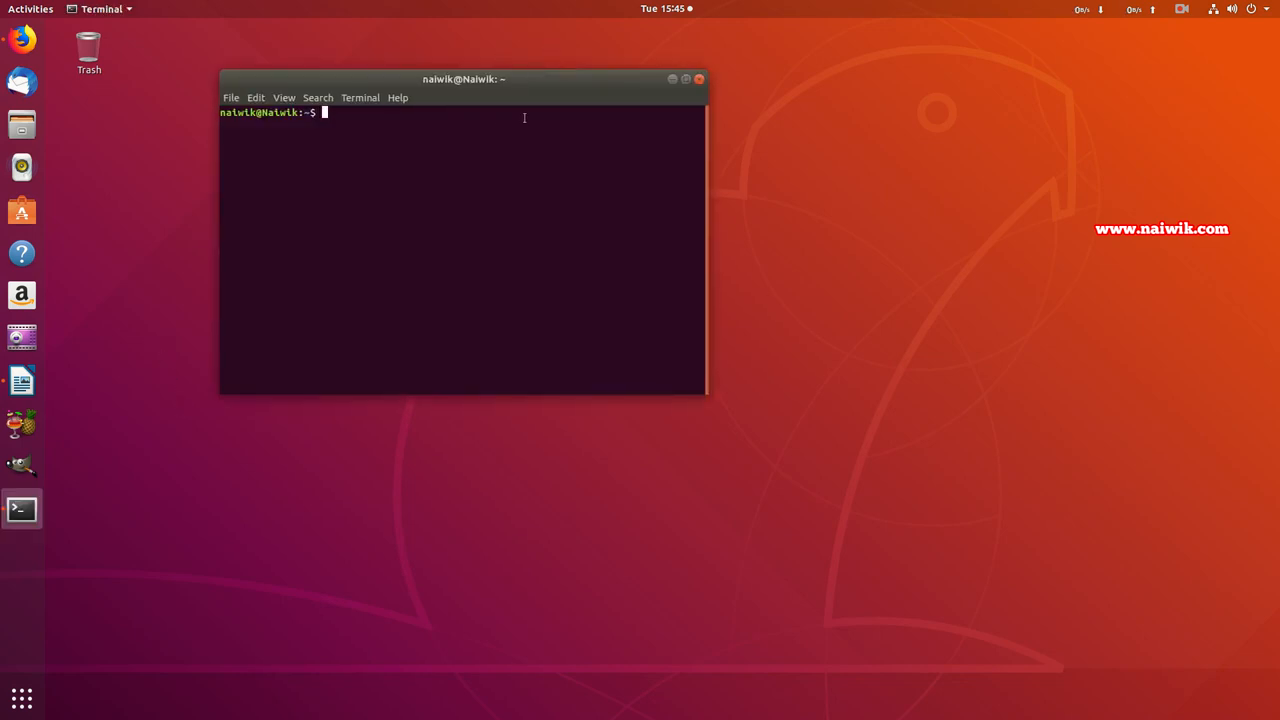
mouse_move(374, 249)
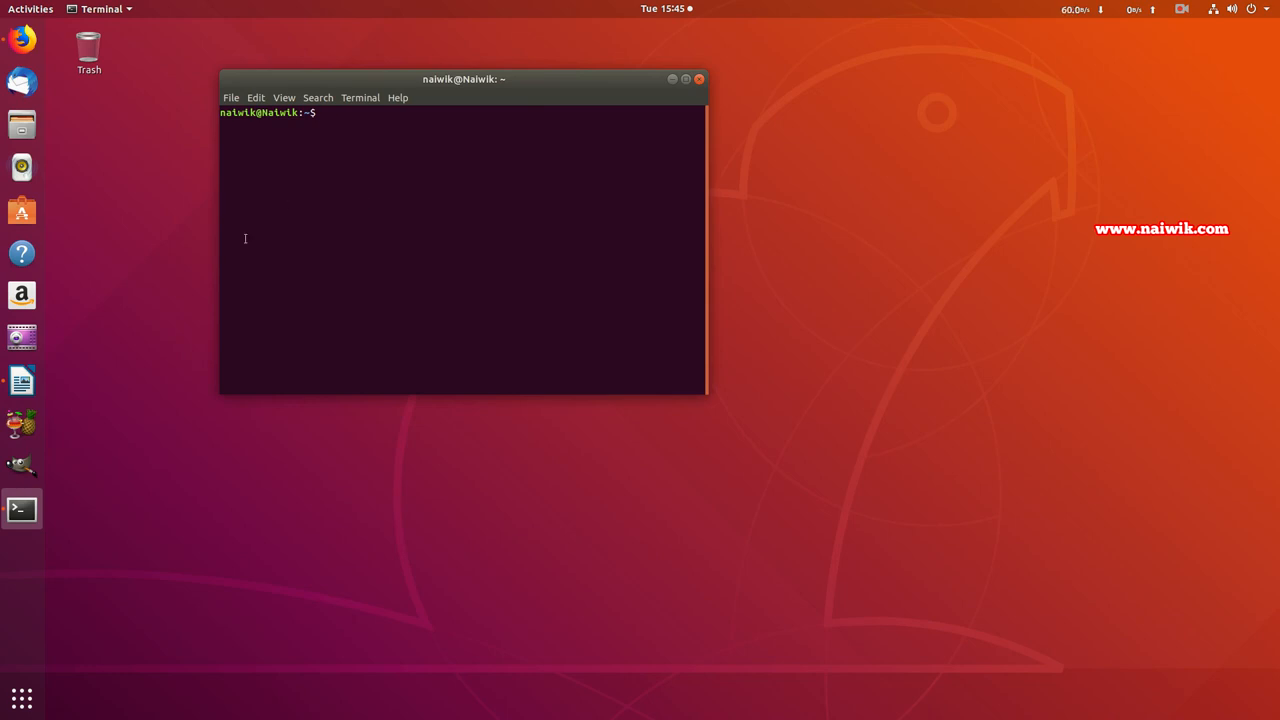
mouse_move(22, 381)
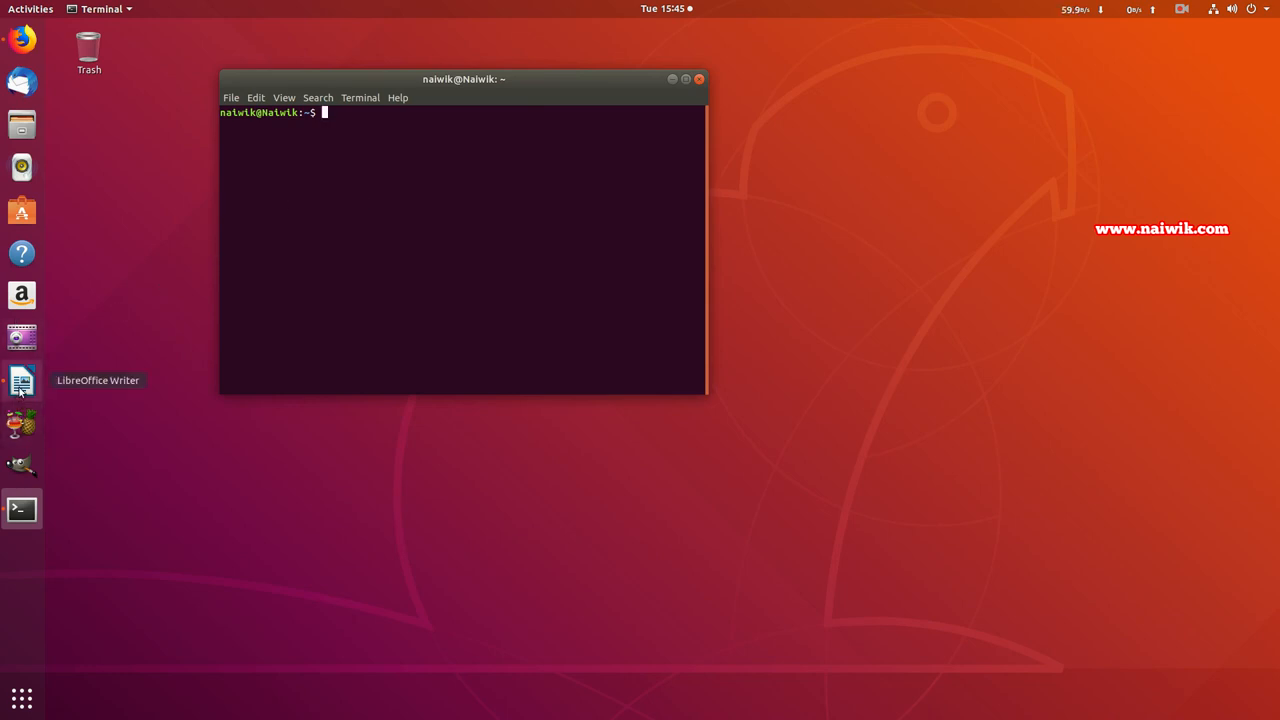
left_click(21, 381)
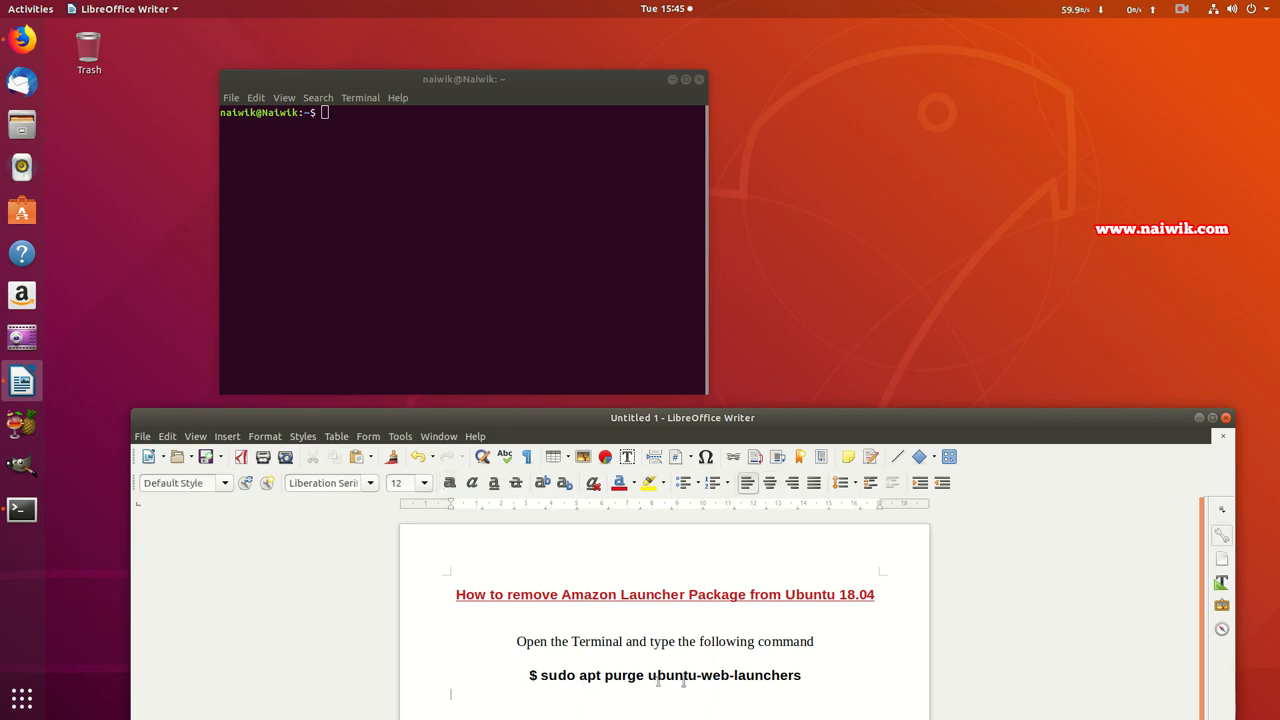
right_click(665, 675)
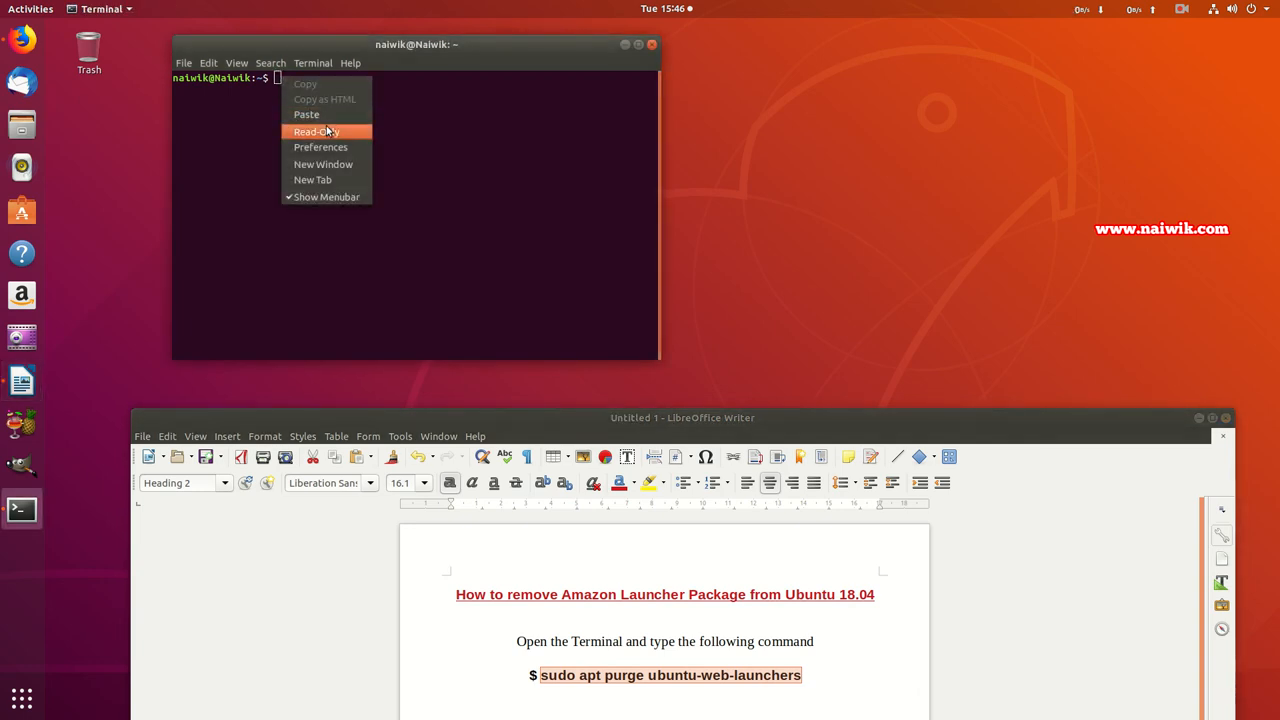
Step: Paste and run 'sudo apt purge ubuntu-web-launchers', answering y to confirm removal
left_click(306, 114)
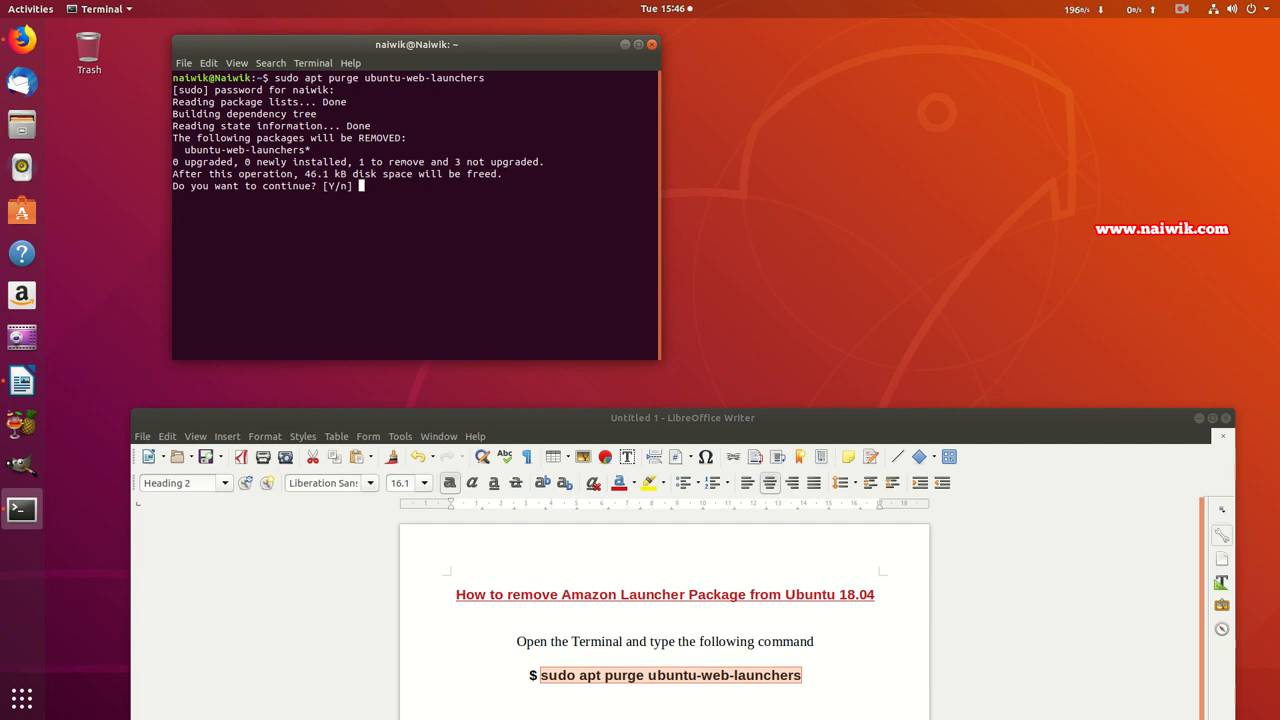
type("y")
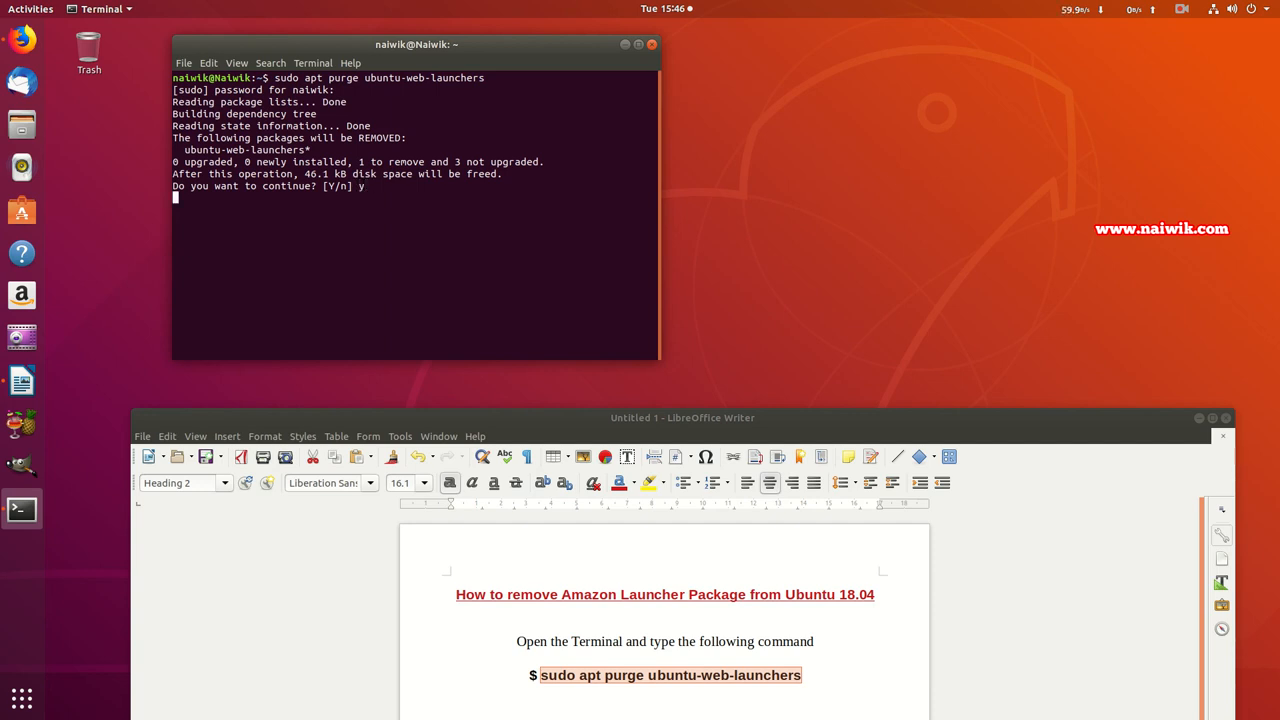